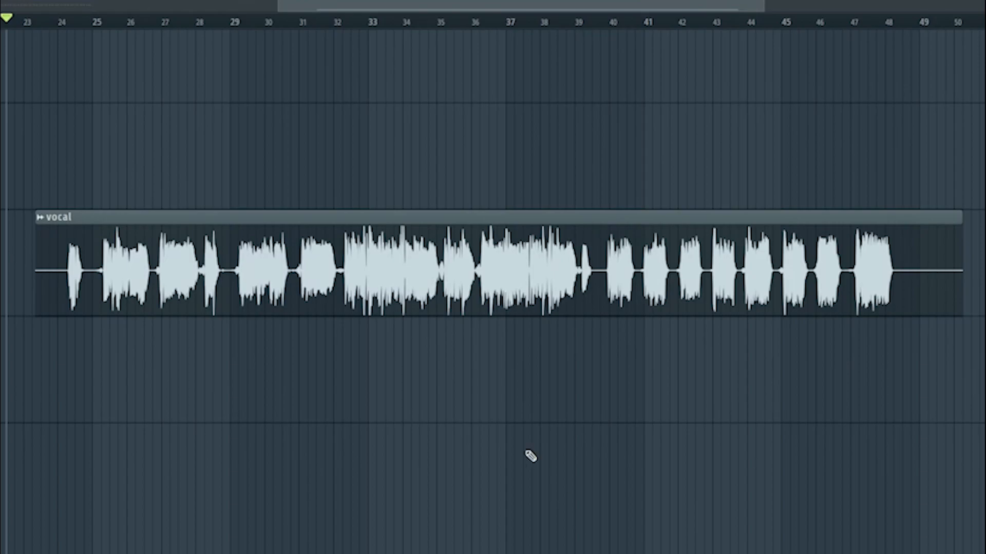
mouse_move(175, 388)
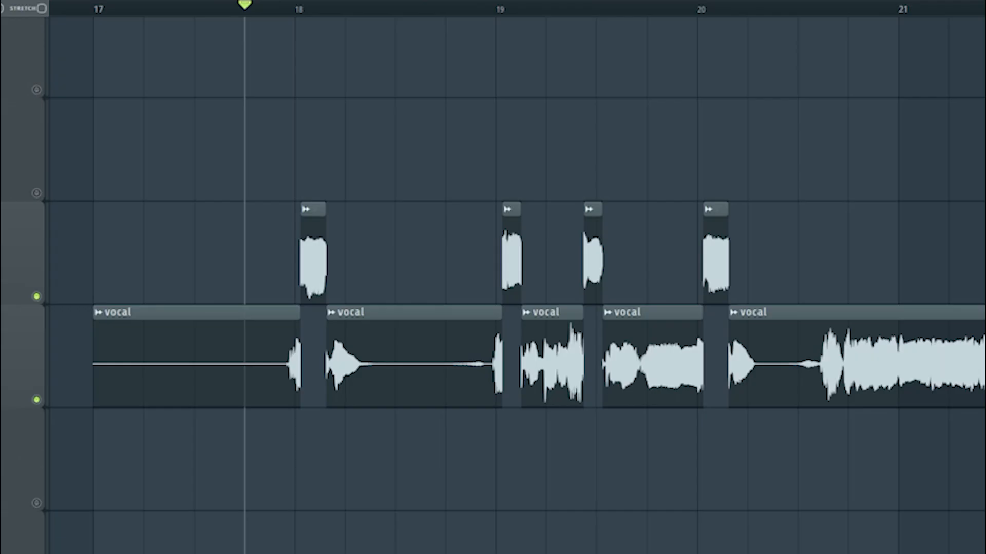
Step: Pick the slice tool to chop the vocal clip around its syllables
click(317, 9)
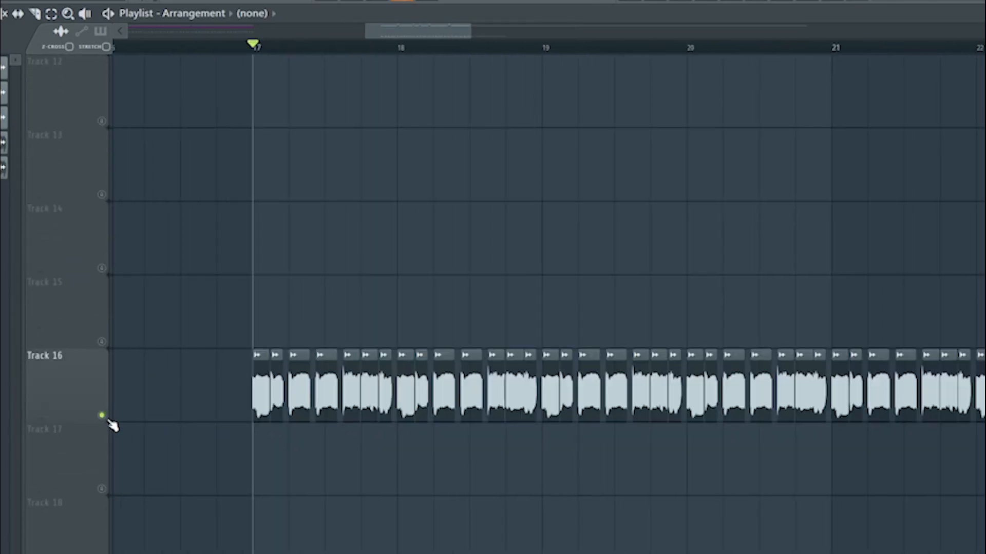
Step: Scroll the playlist left to view the row of vocal chops on Track 16 from bar 17
scroll(left, 3)
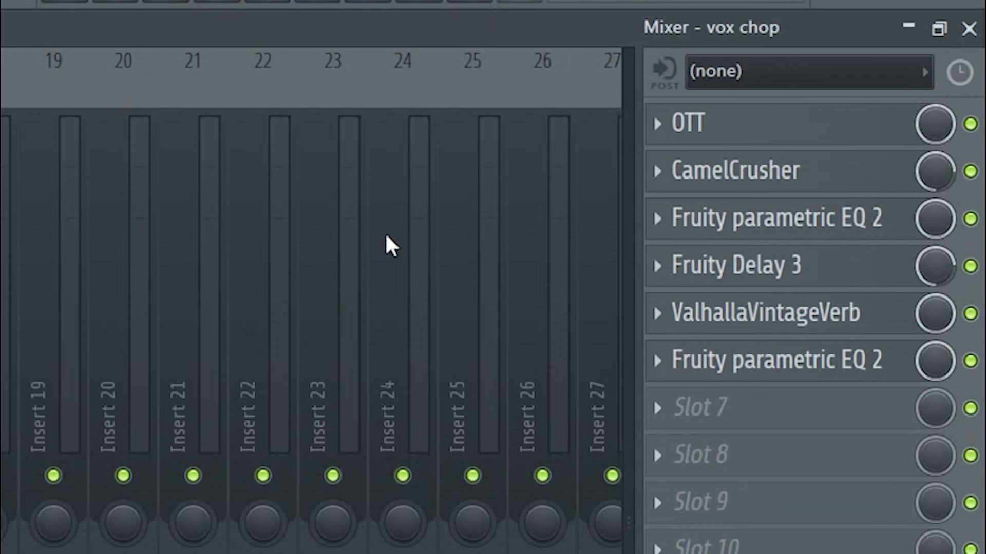
mouse_move(729, 173)
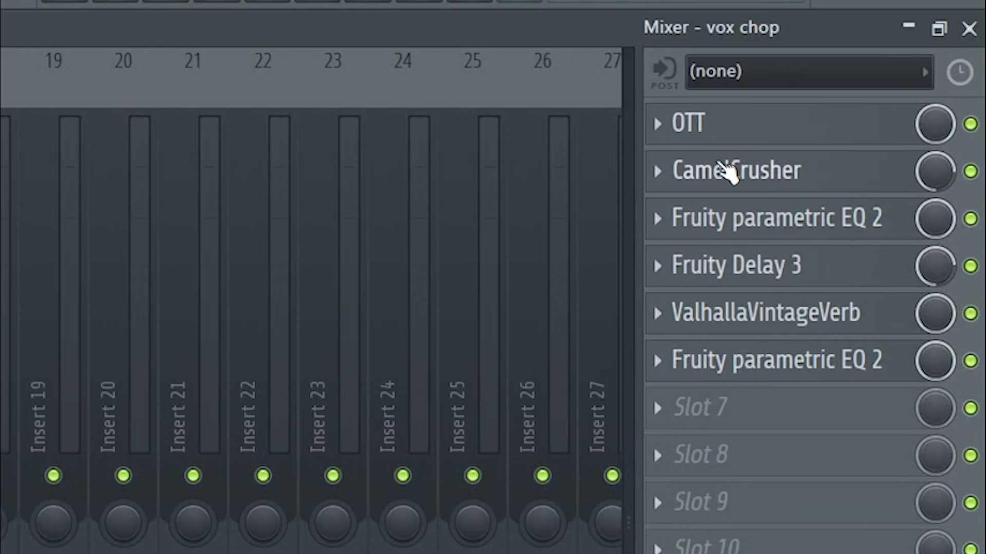
mouse_move(761, 145)
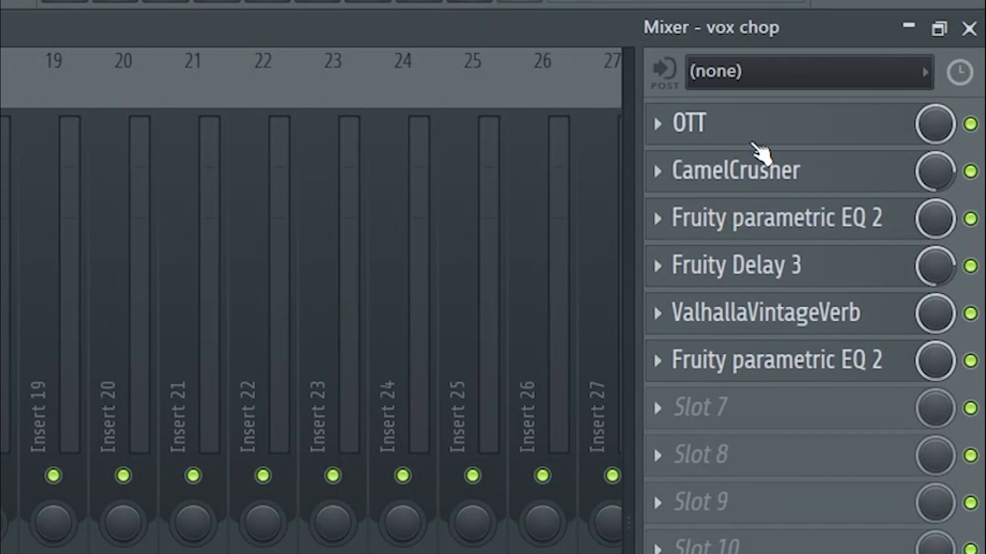
mouse_move(773, 343)
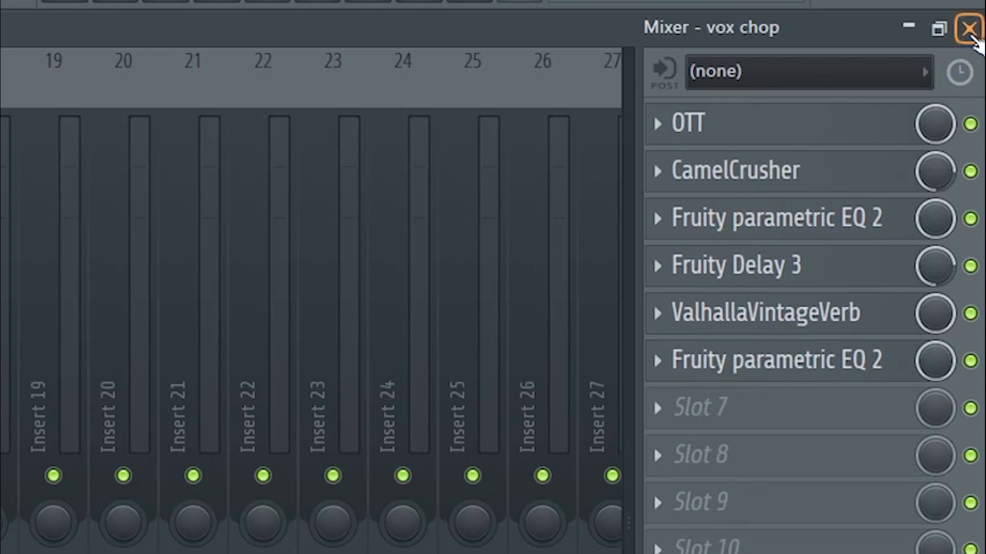
Step: Close the mixer after reviewing the vox chop insert's OTT, CamelCrusher, EQ, delay and reverb chain
click(967, 28)
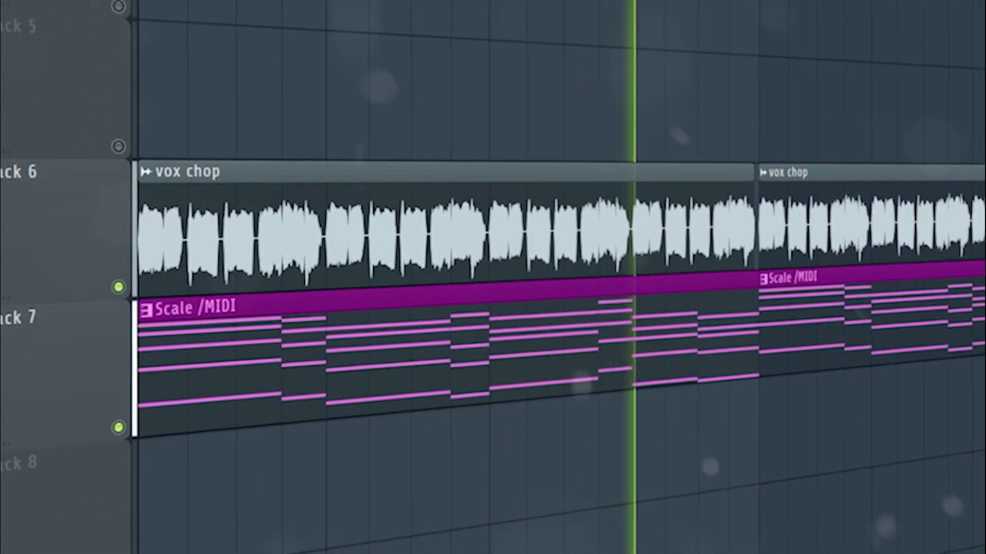
scroll(left, 3)
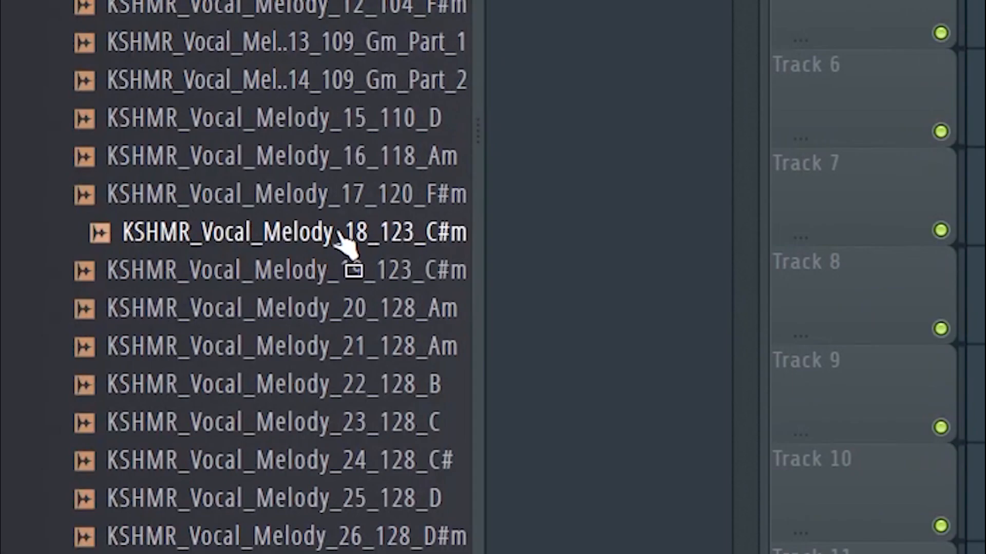
Step: Load the KARRA vocal hook from the Browser into a new Fruity Slicer channel and slice it per beat
right_click(283, 232)
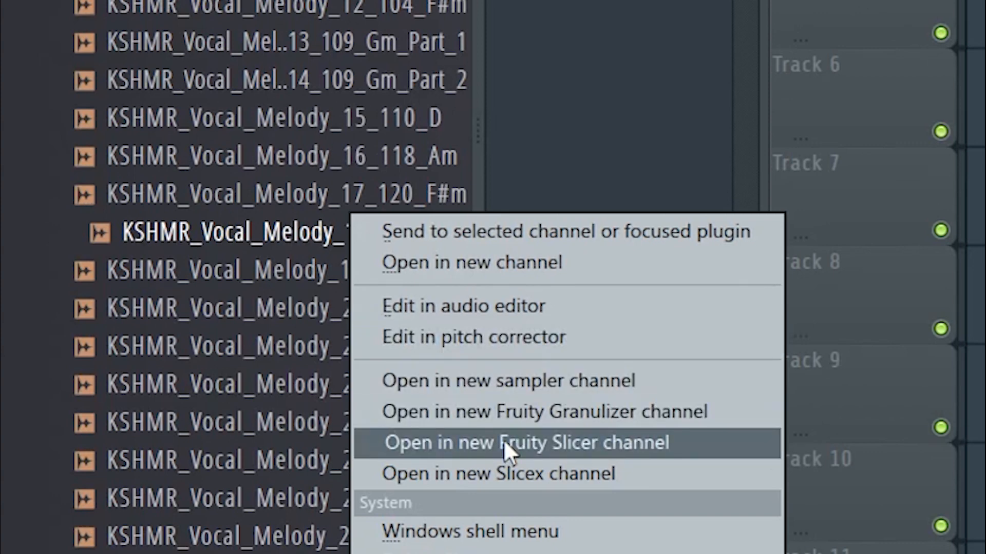
click(526, 443)
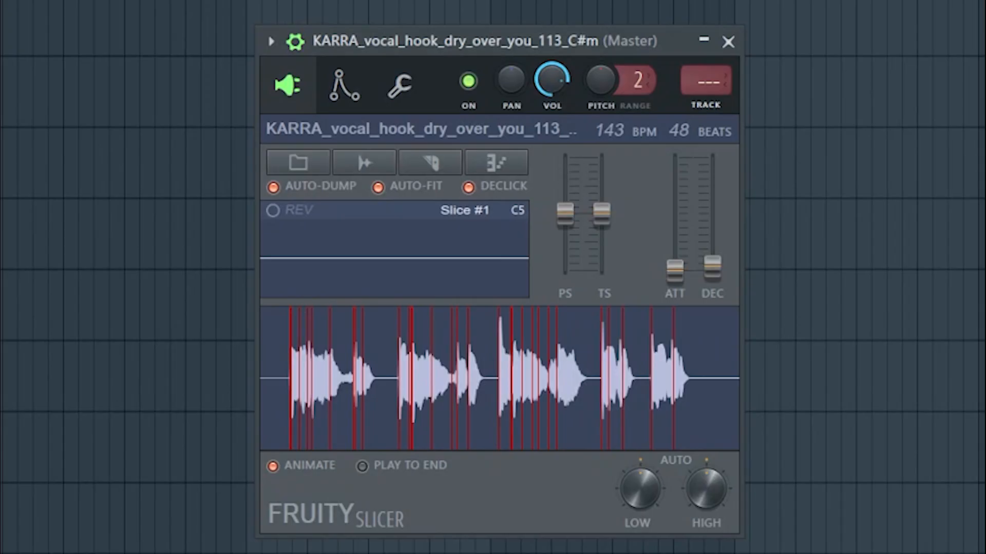
mouse_move(433, 327)
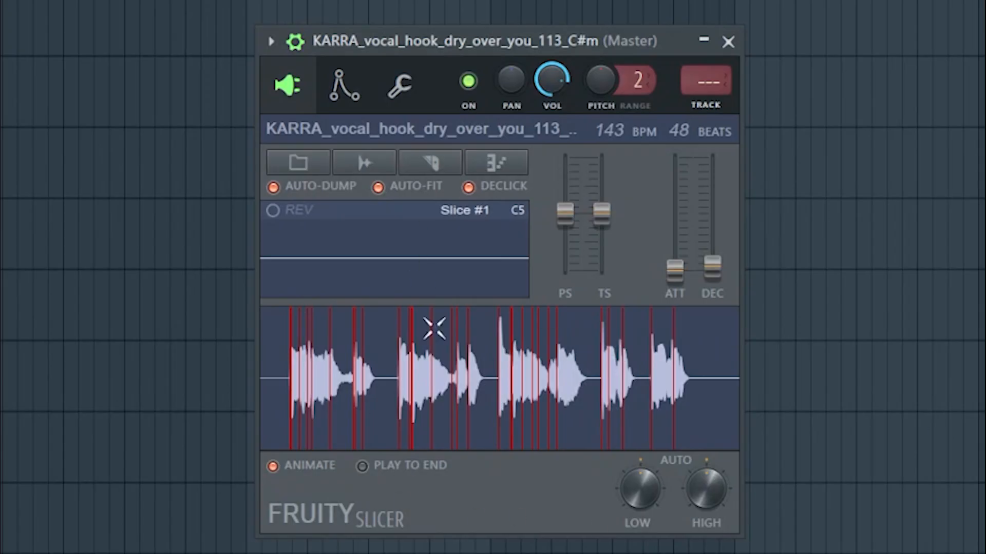
right_click(433, 327)
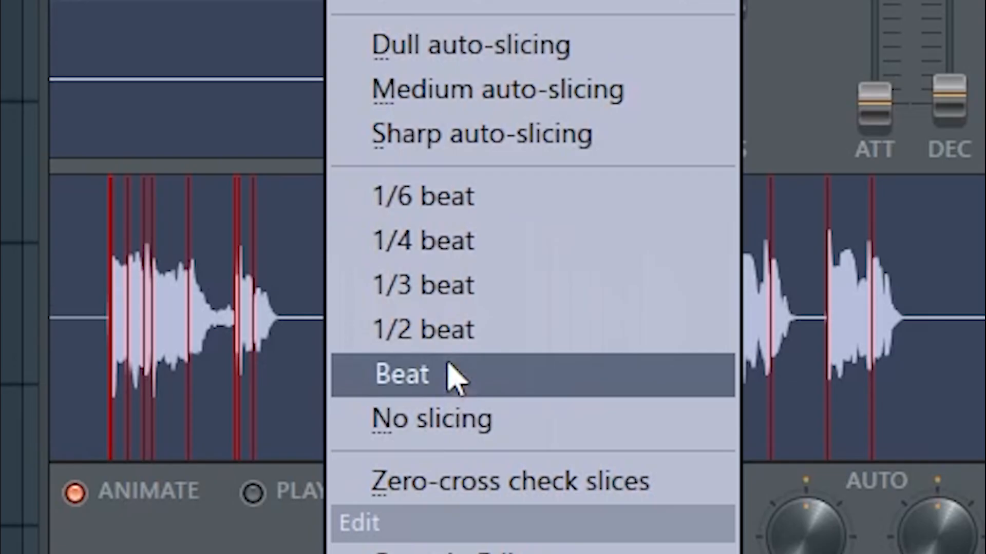
click(401, 374)
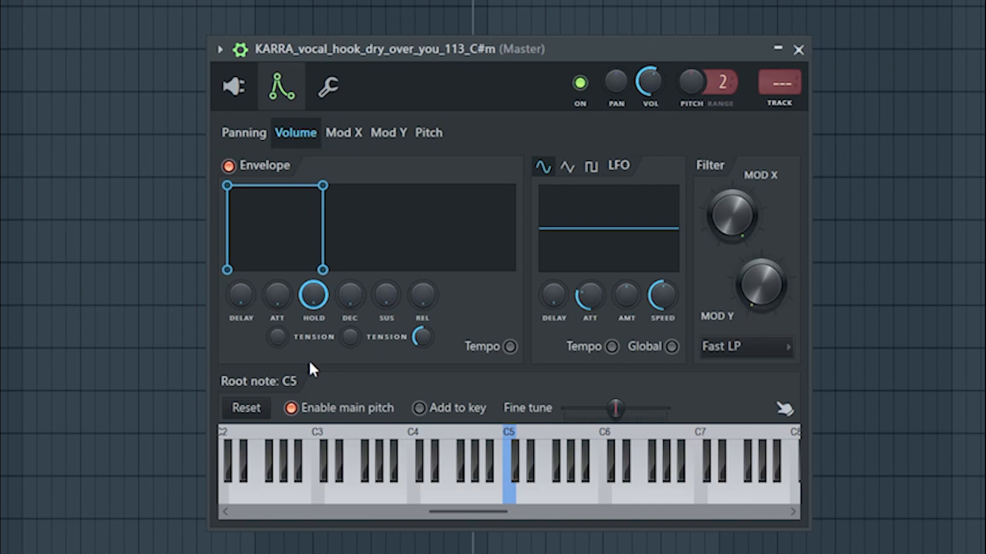
mouse_move(592, 503)
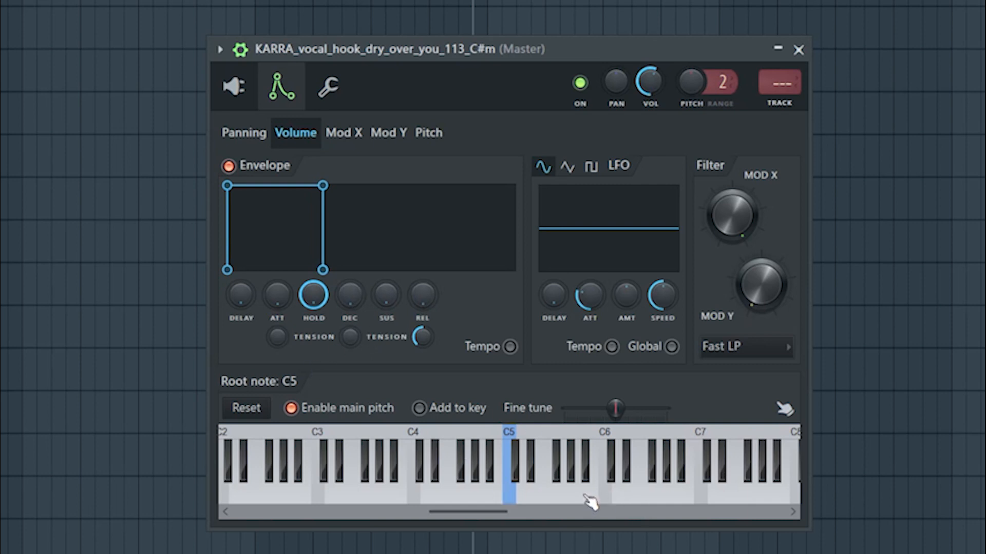
mouse_move(595, 500)
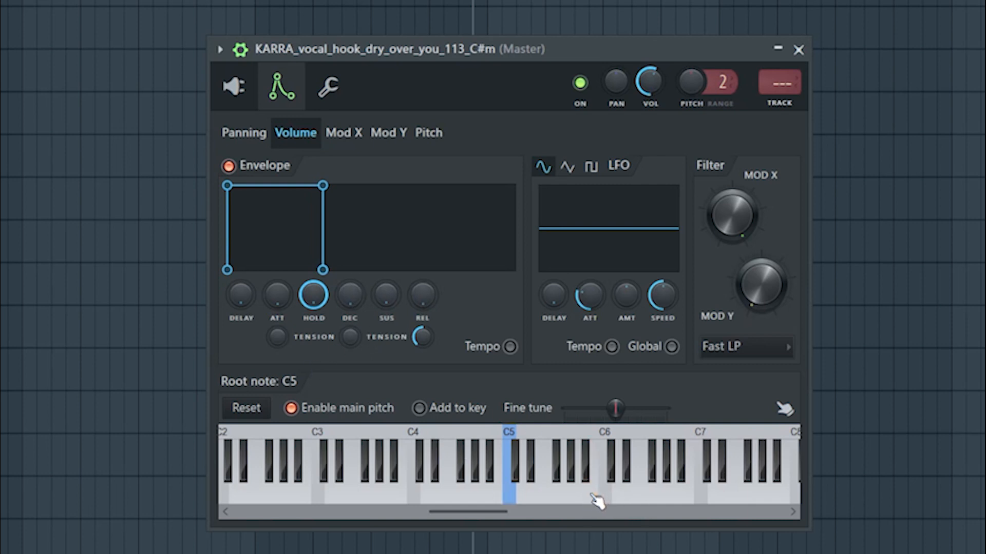
Step: Close the Fruity Slicer and bring up the sliced vocal hook's piano roll from the Channel Rack
click(799, 49)
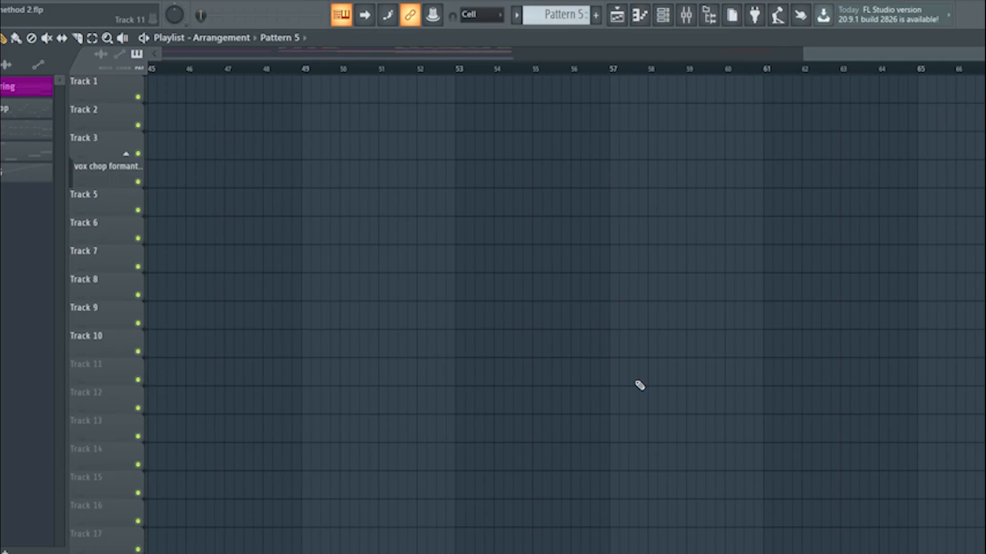
click(662, 15)
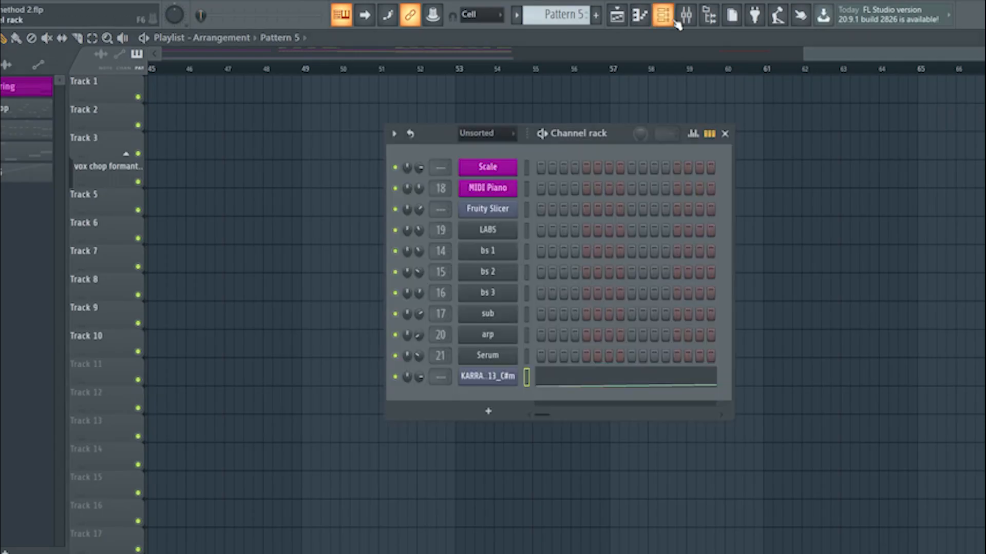
double_click(486, 377)
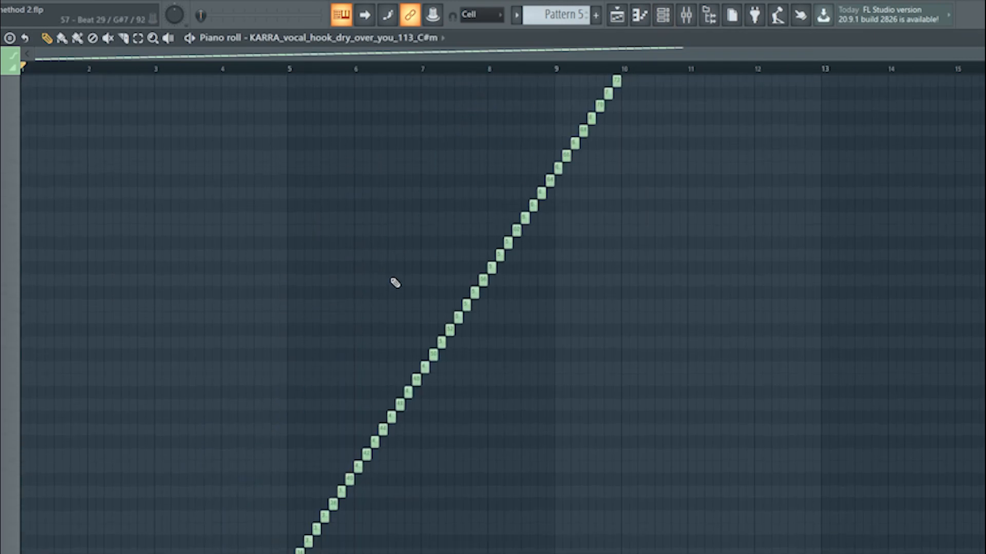
Step: Select all beat-slice notes and look over the four-bar vocal chop pattern
key(ctrl+a)
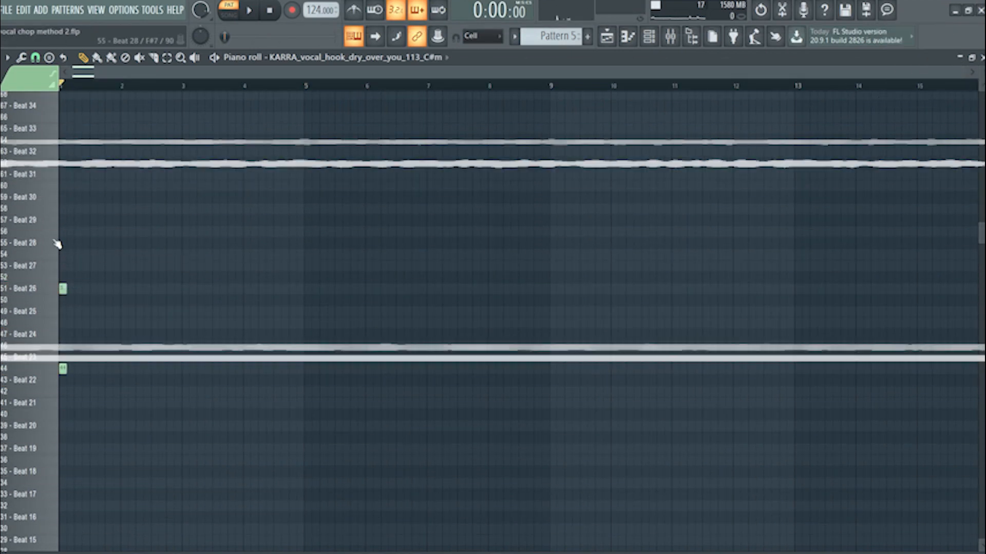
scroll(up, 3)
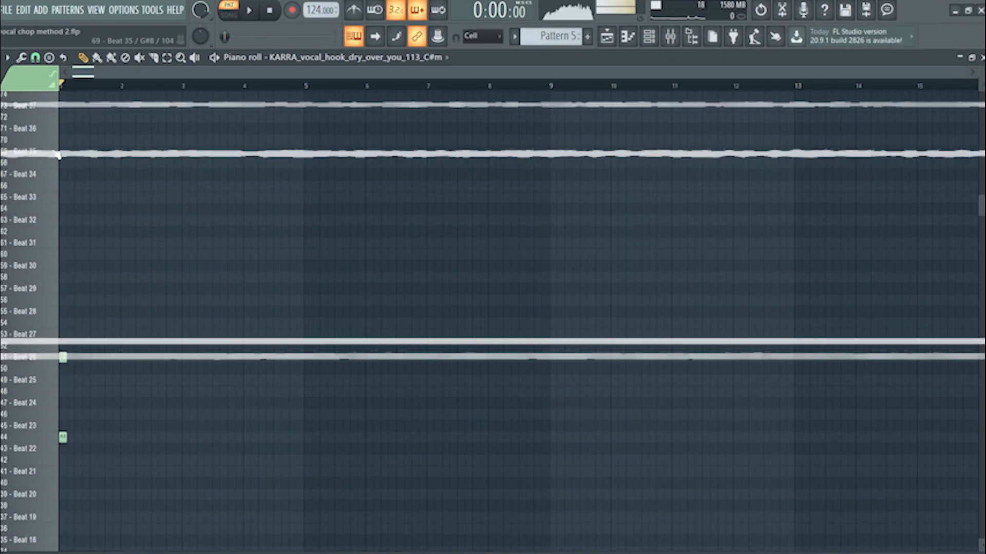
scroll(up, 3)
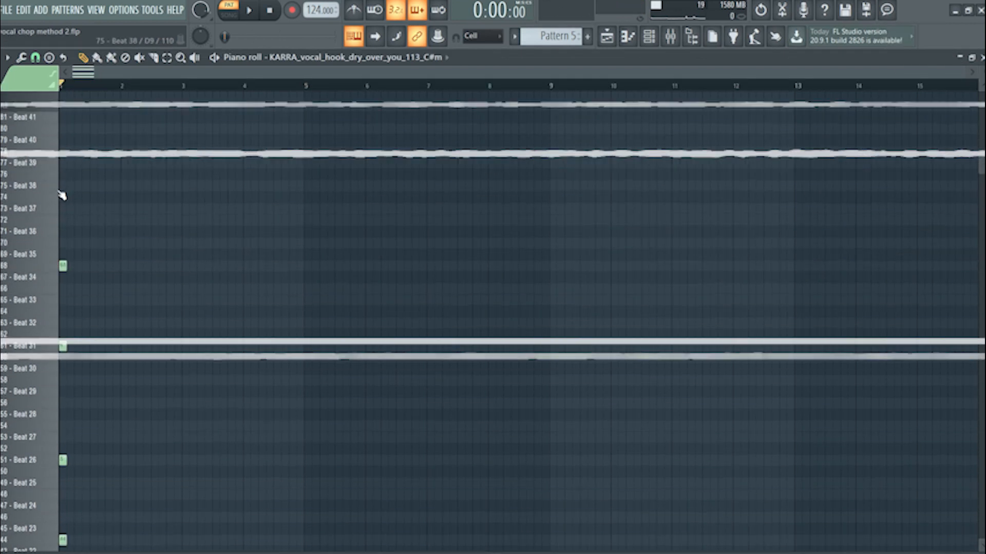
scroll(down, 3)
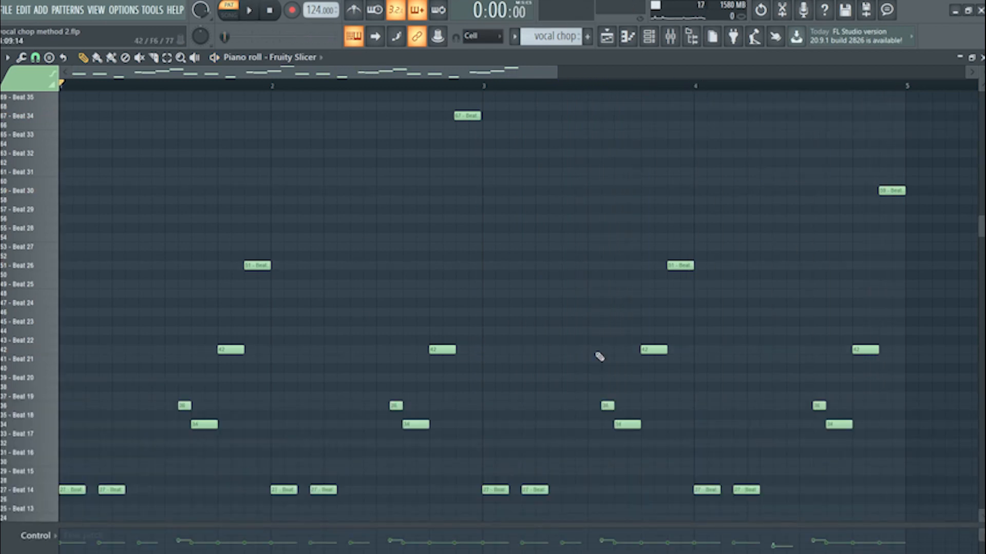
mouse_move(558, 237)
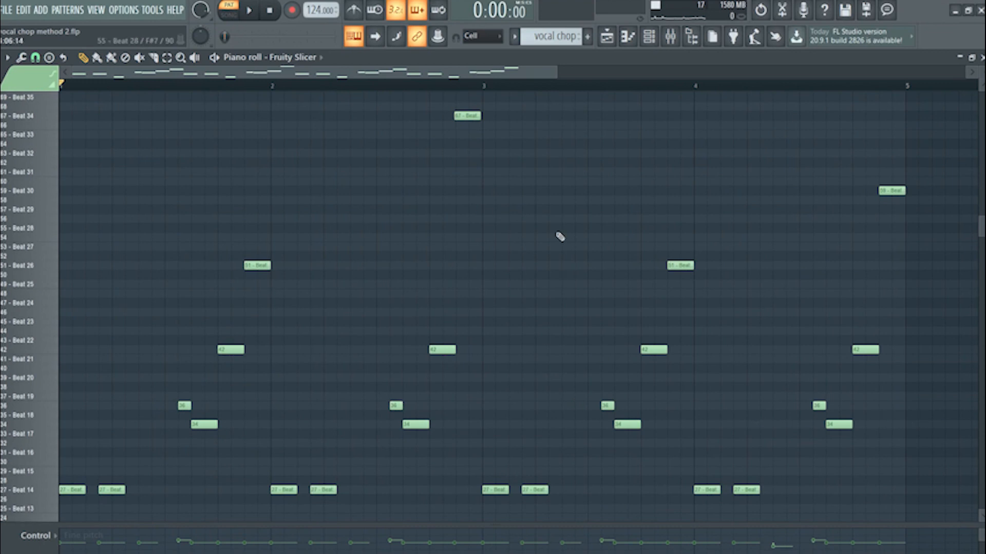
mouse_move(364, 318)
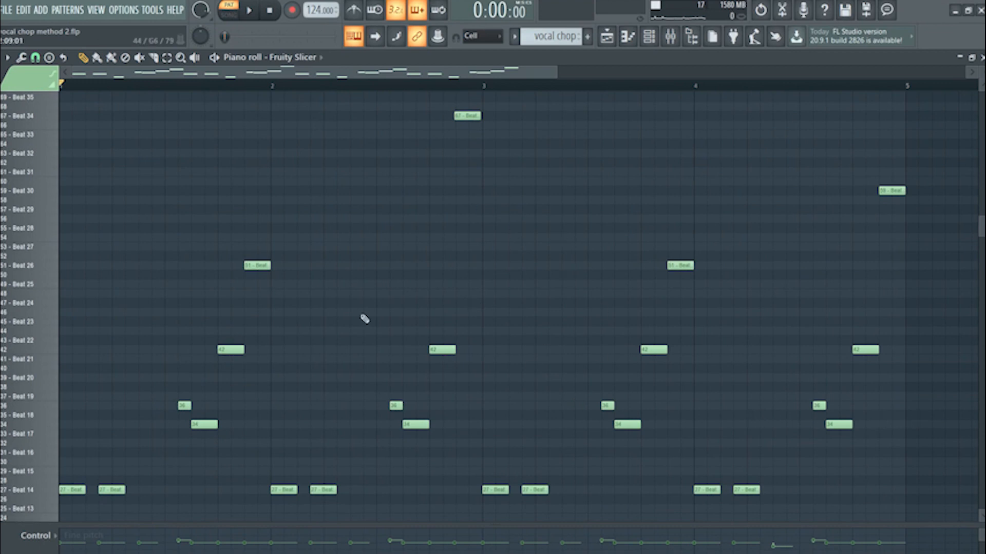